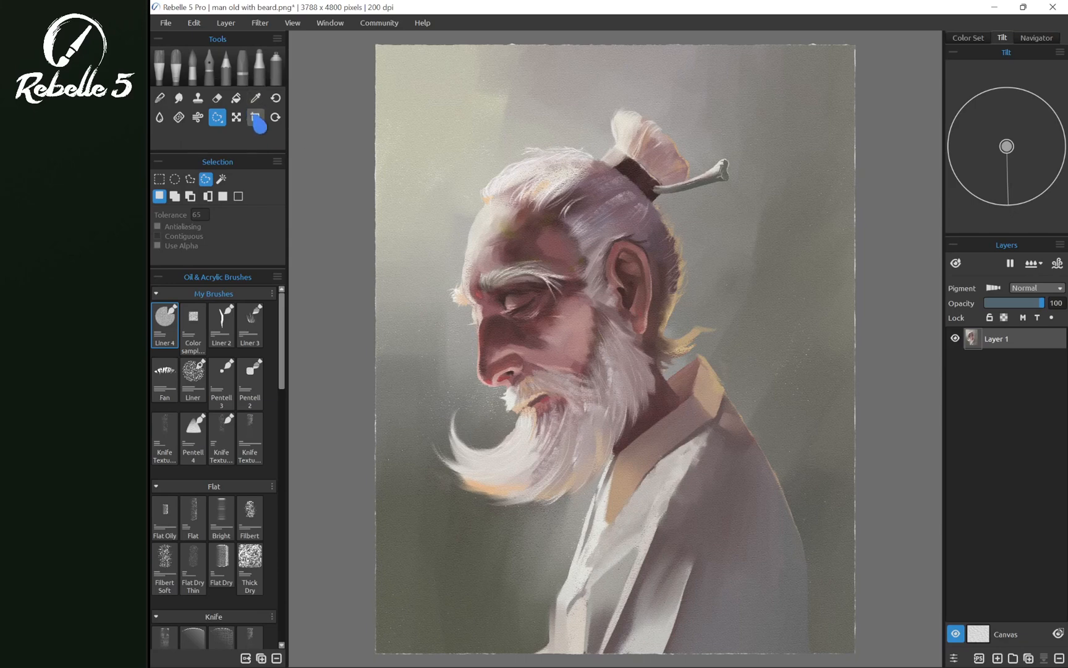
- Activate the Canvas Size/Crop tool on the old-man portrait
click(255, 117)
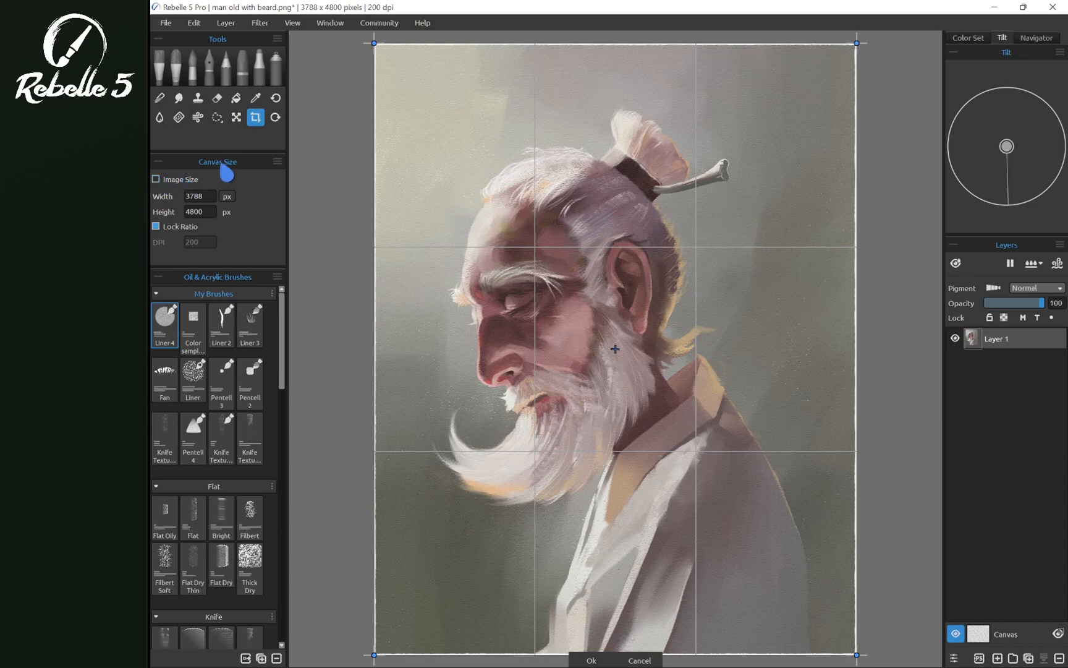
mouse_move(440, 123)
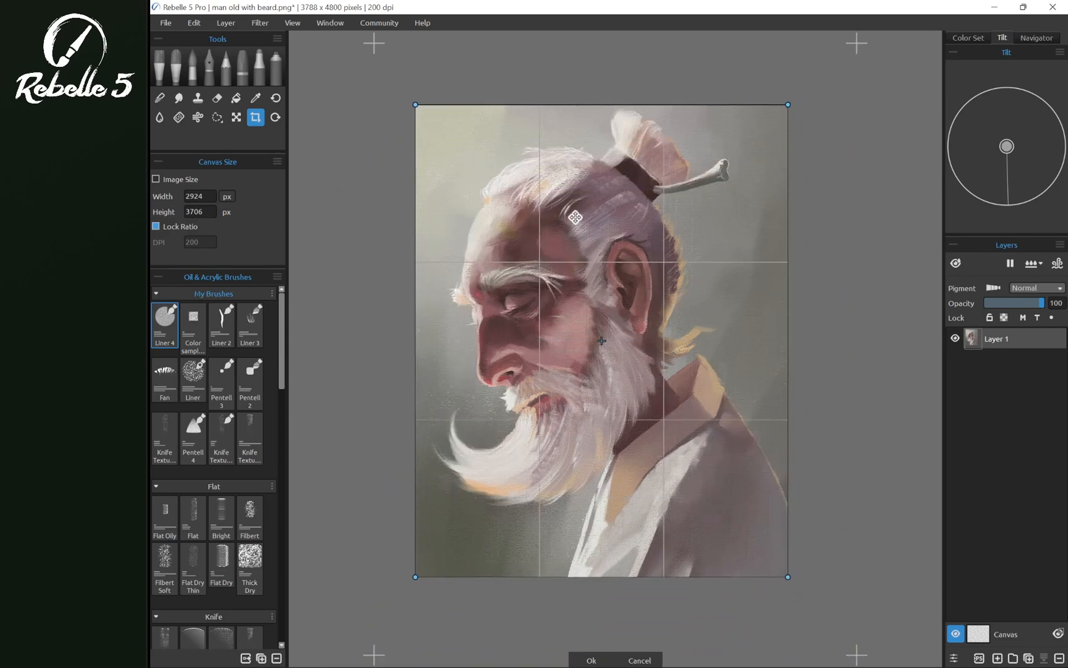
- Apply the 2924 × 3706 px crop to the portrait
click(589, 660)
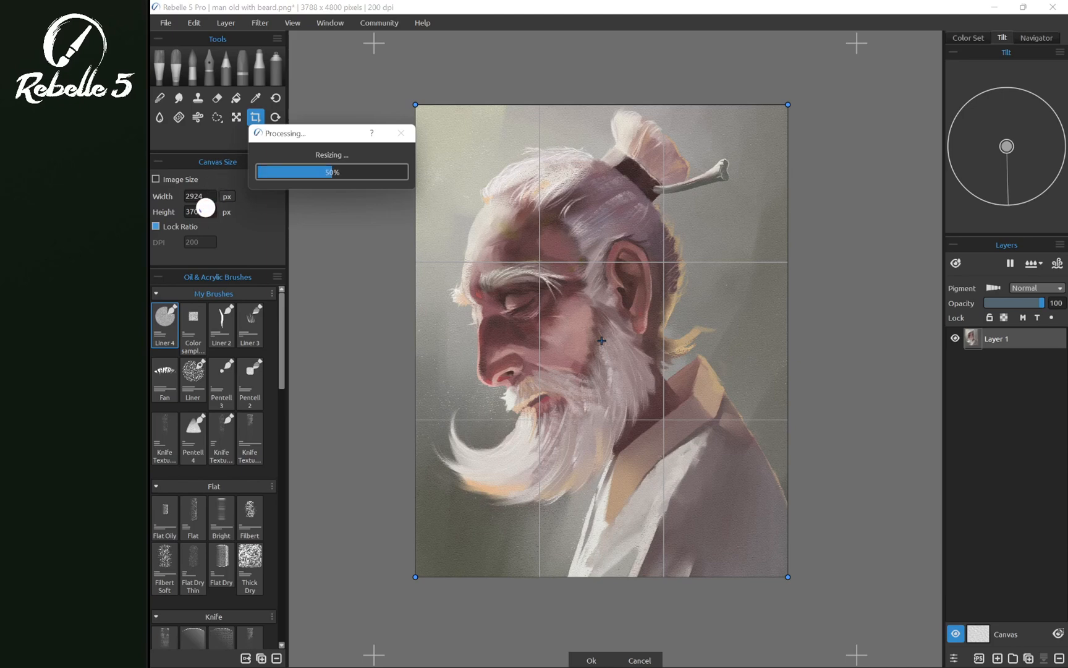
click(216, 117)
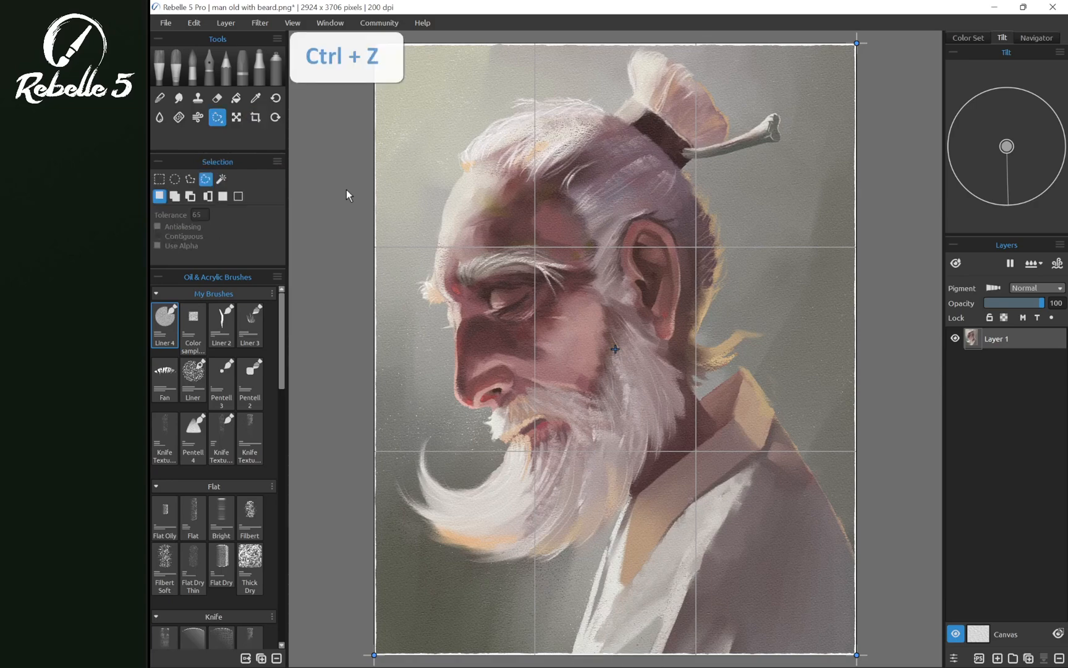
- Reopen the Canvas Size tool to resize the full 3788 × 4800 painting
click(256, 118)
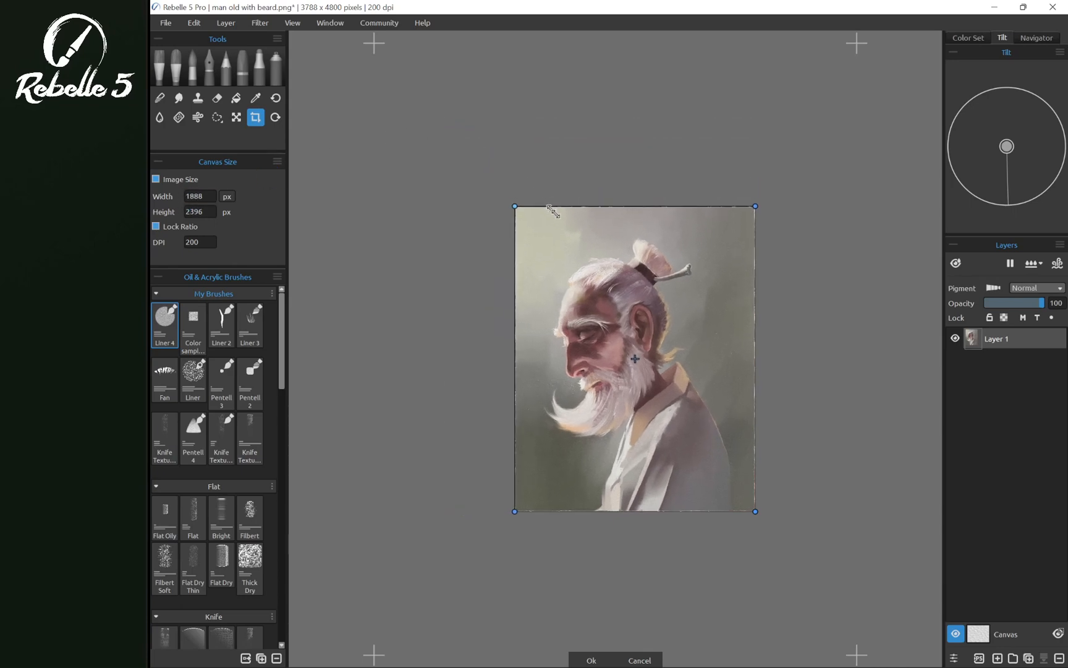
- Drag the resize frame handles to reach a 2862 × 3462 px target
drag(515, 206, 456, 132)
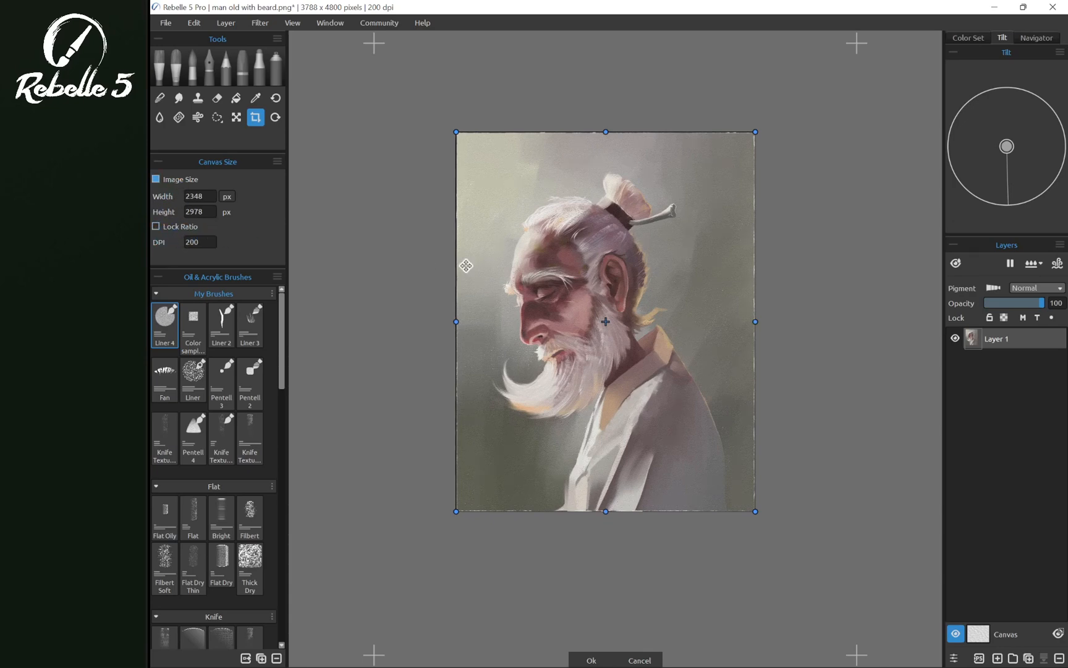
drag(455, 319, 526, 319)
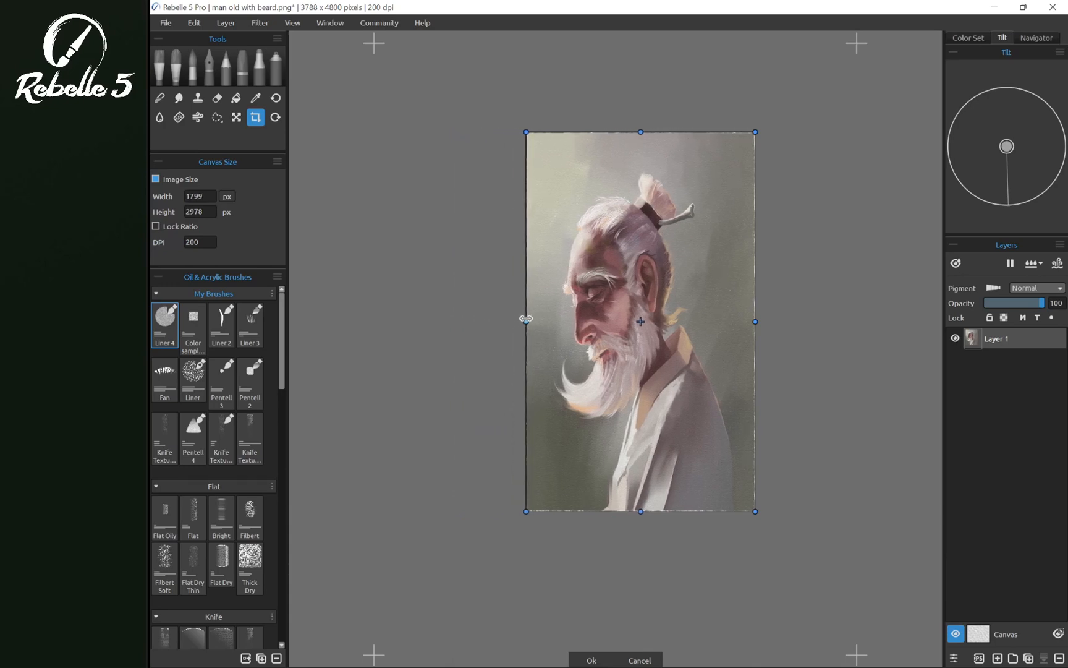
drag(754, 320, 840, 320)
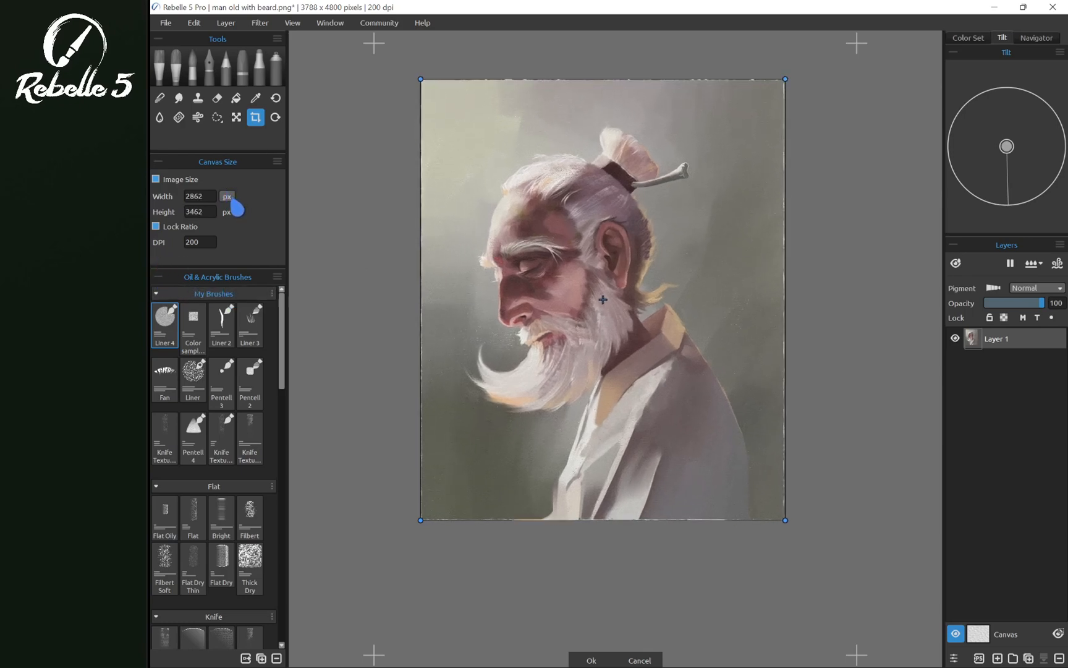
- Switch resize units to inches and set the width to 4 inches
click(225, 196)
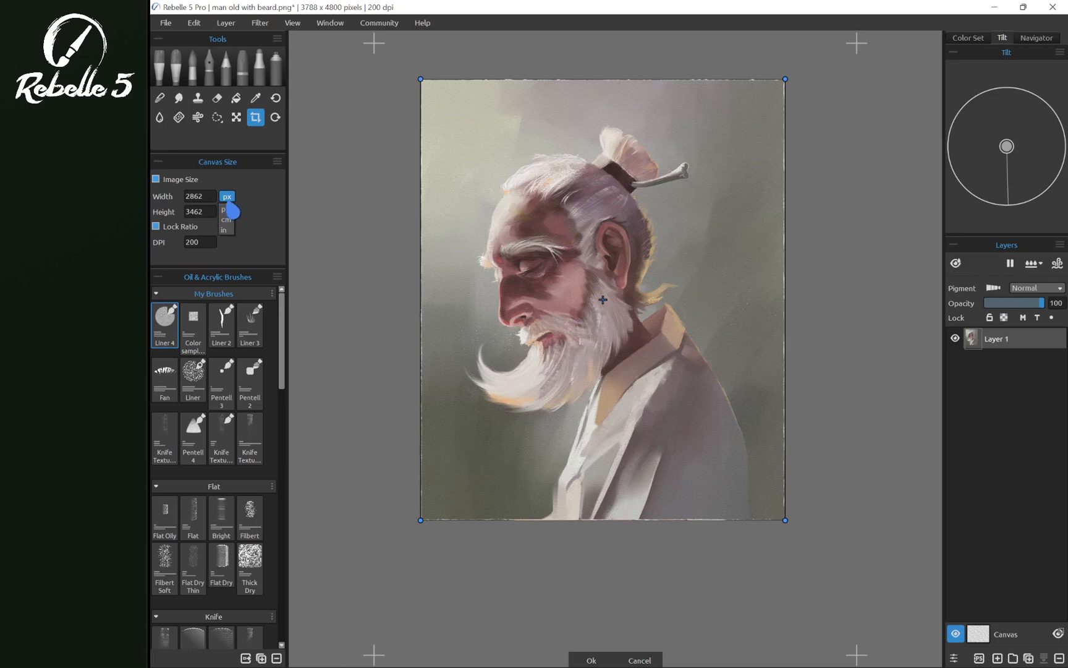
click(226, 196)
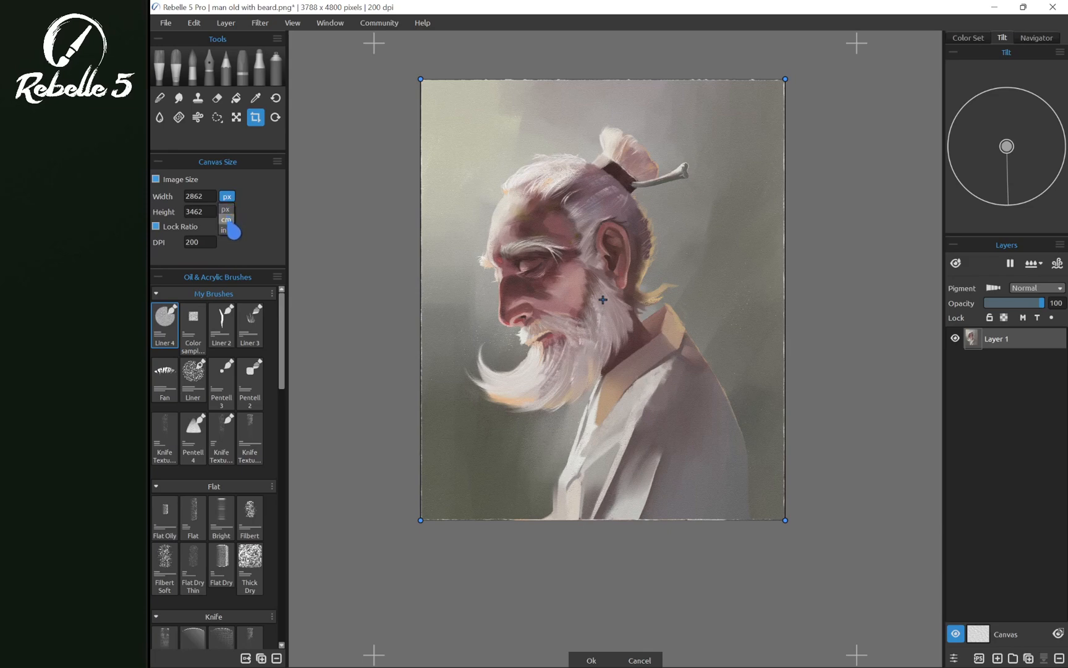
click(226, 230)
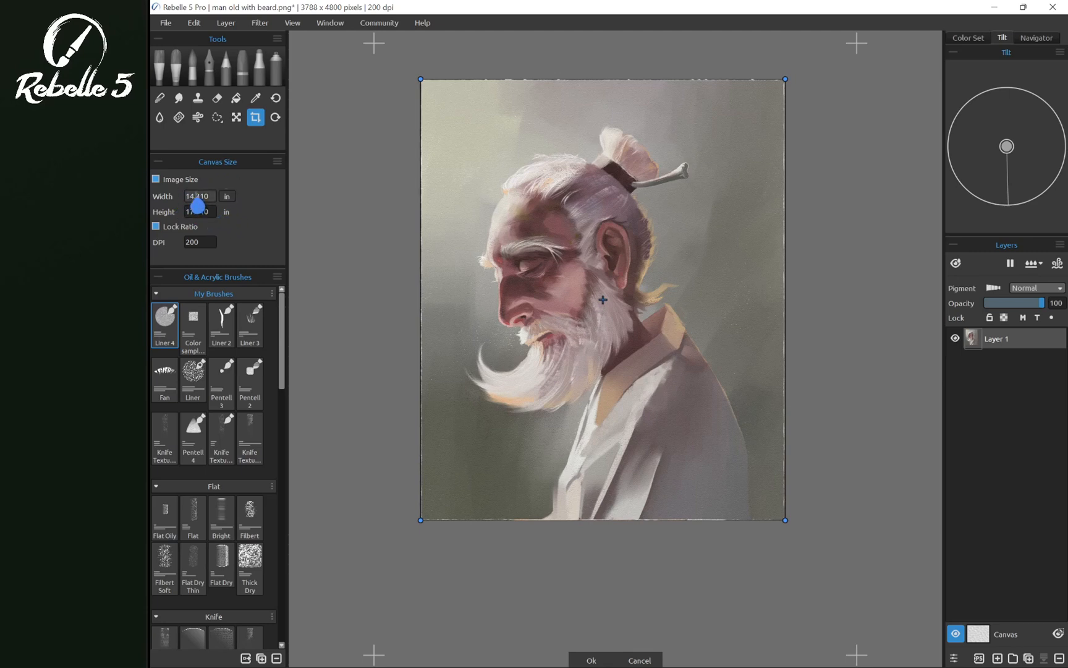
key(Backspace)
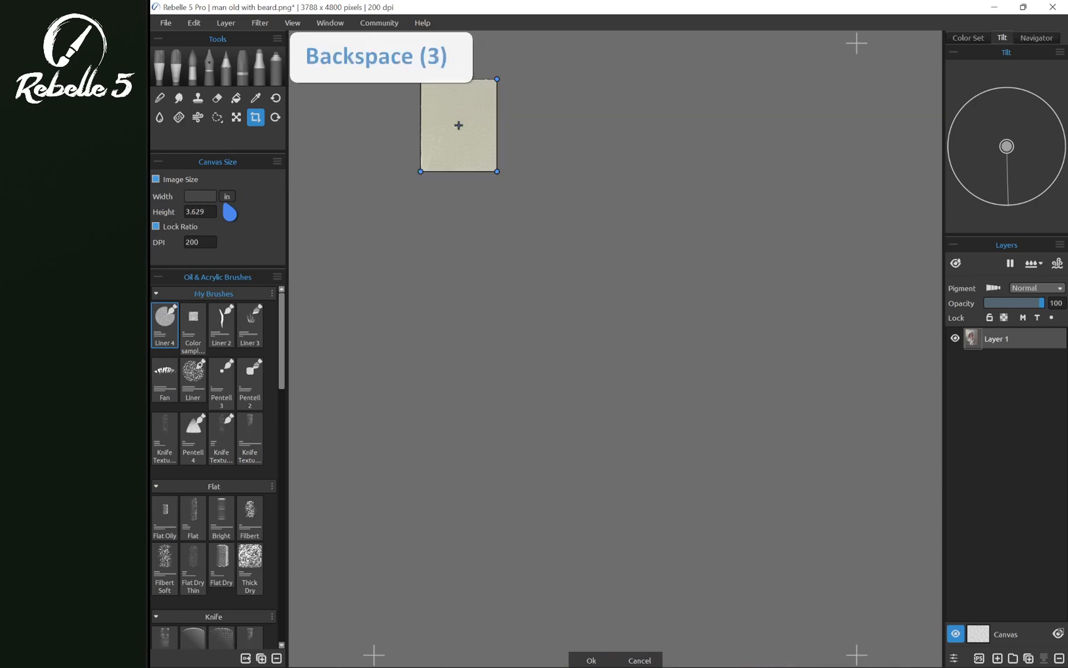
text(4.000)
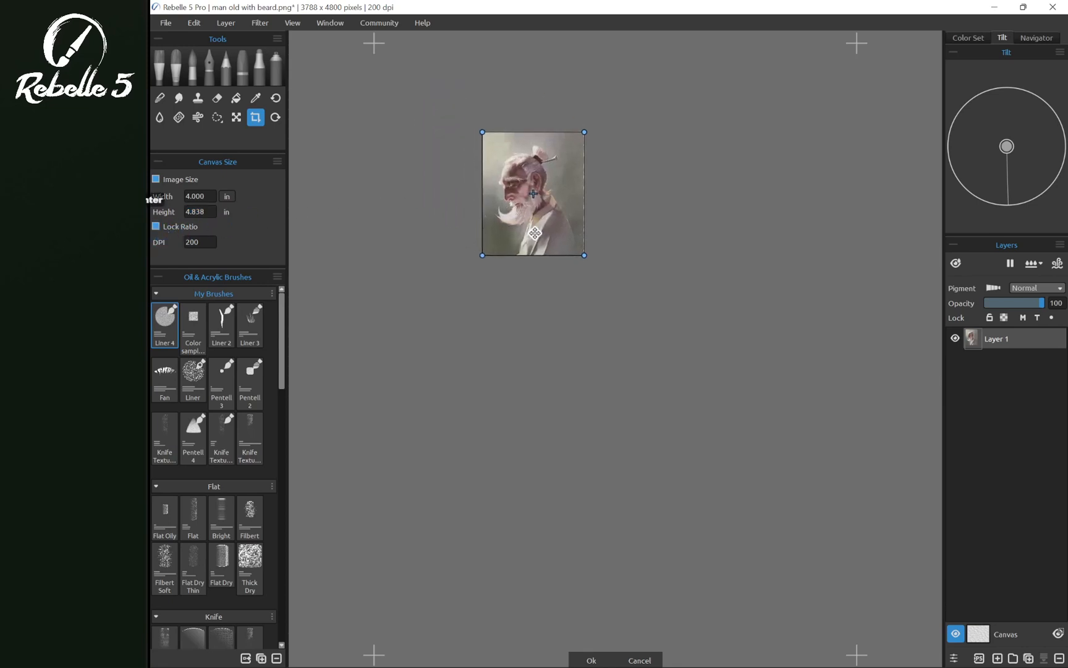
drag(533, 194, 561, 229)
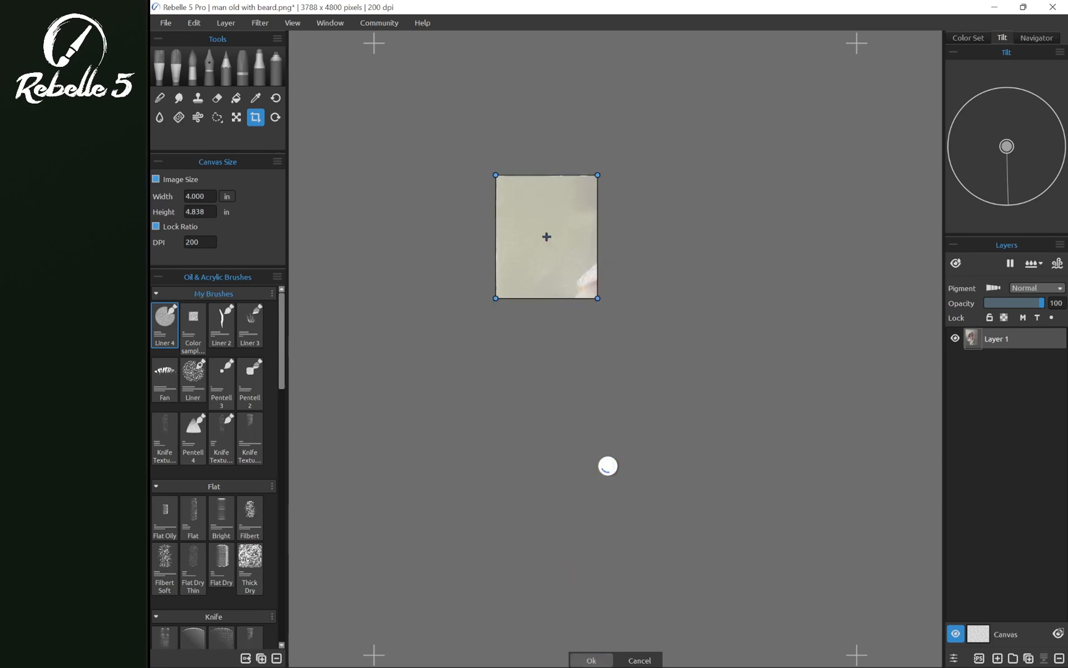
- Apply the 4 × 4.84 inch, 200 dpi resize to the portrait
click(590, 659)
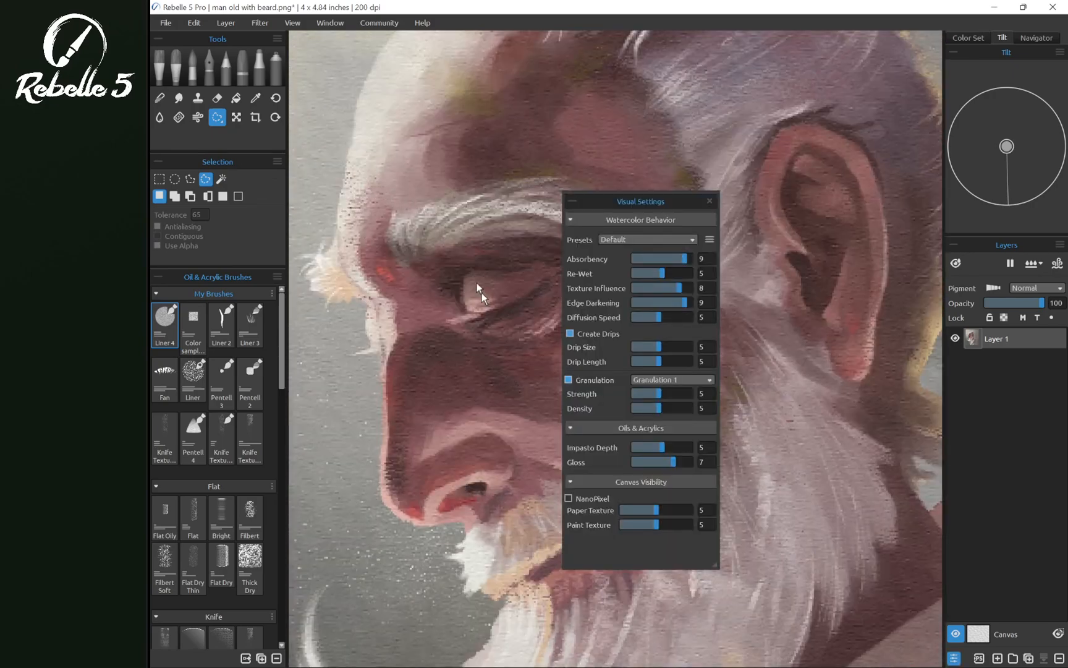
click(571, 498)
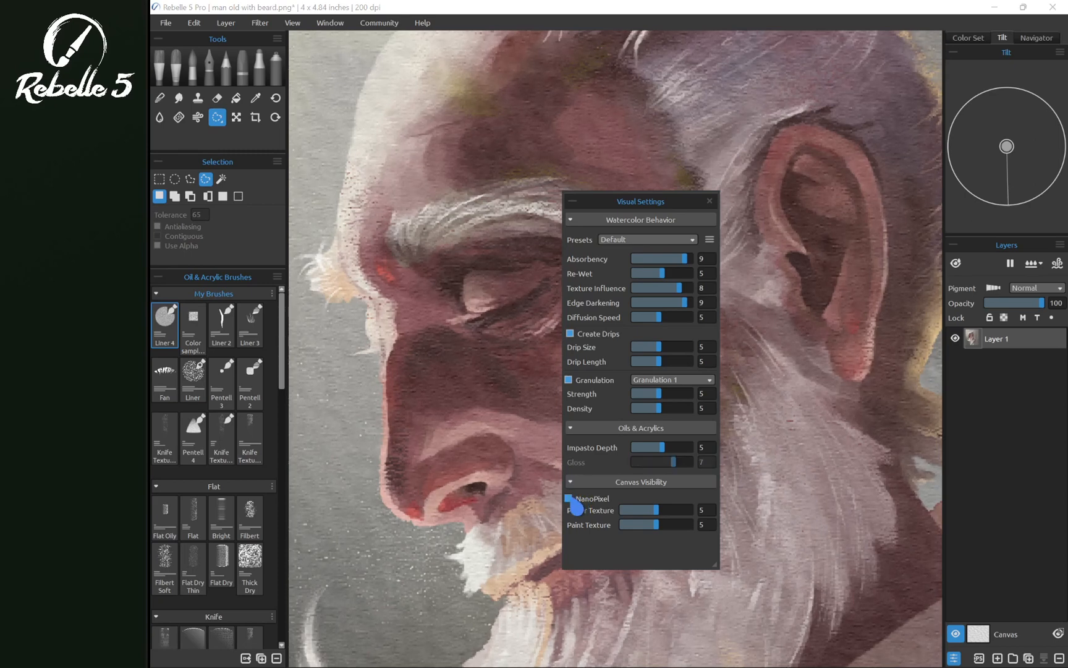
click(571, 498)
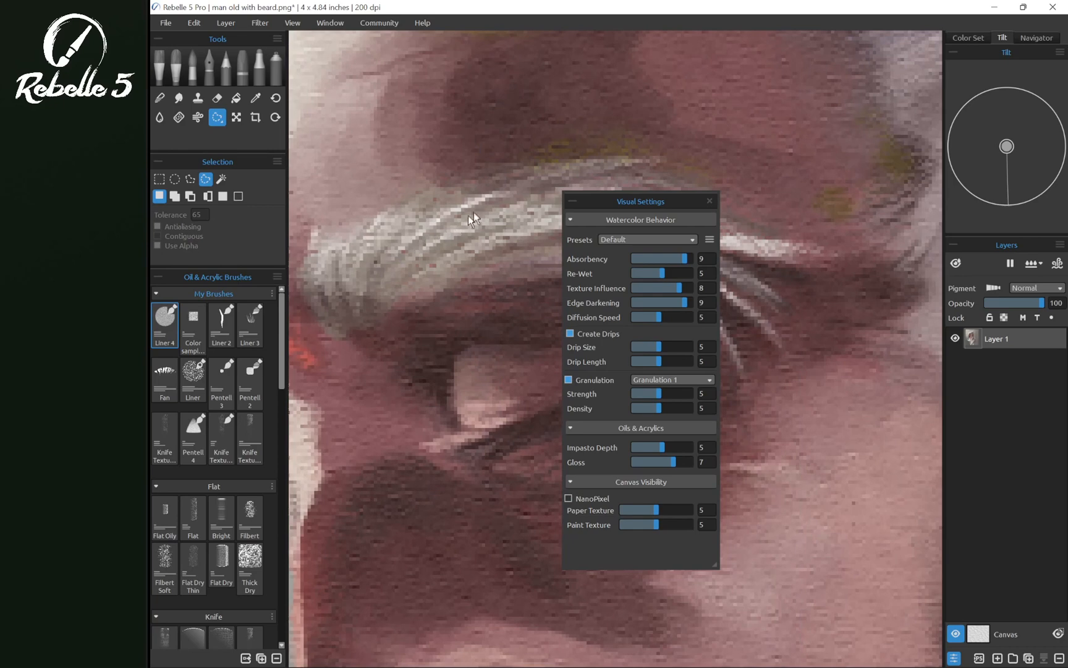
mouse_move(454, 388)
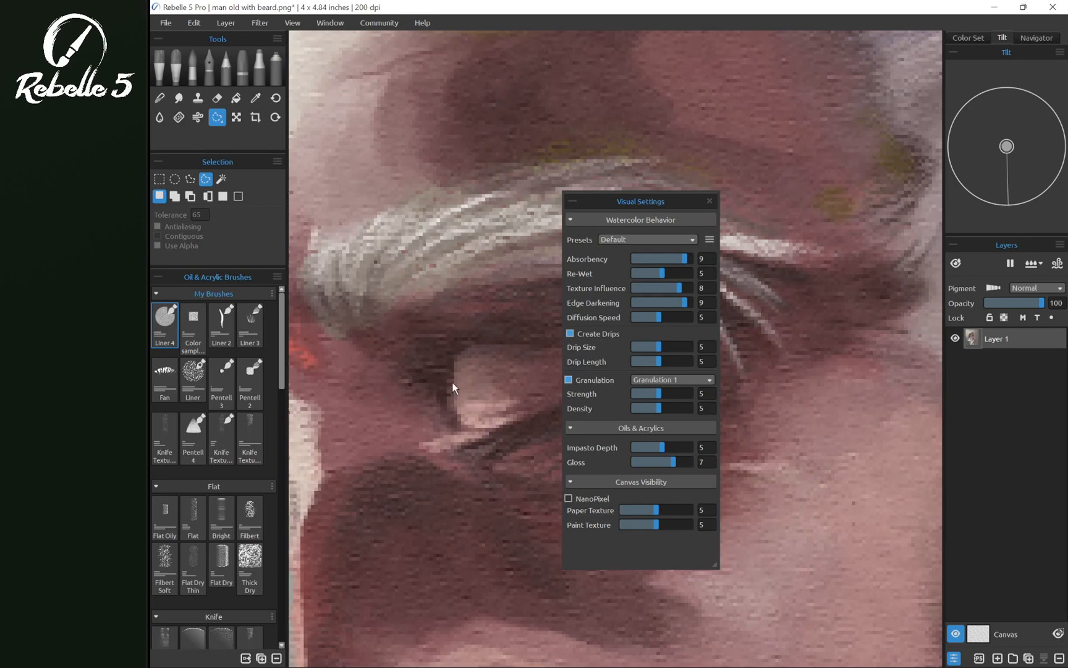